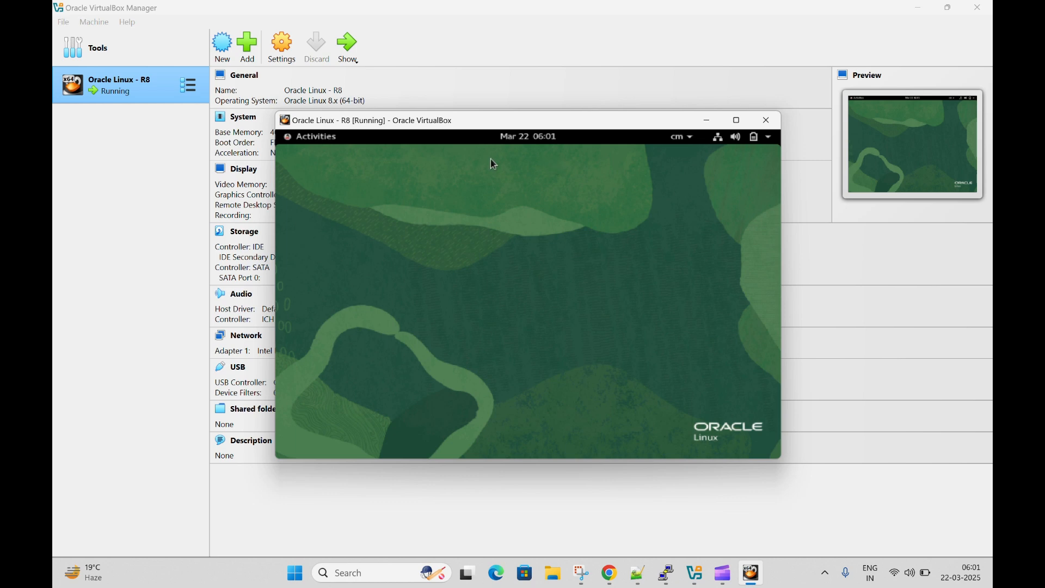
{"action": "mouse_move", "coordinate": [426, 140]}
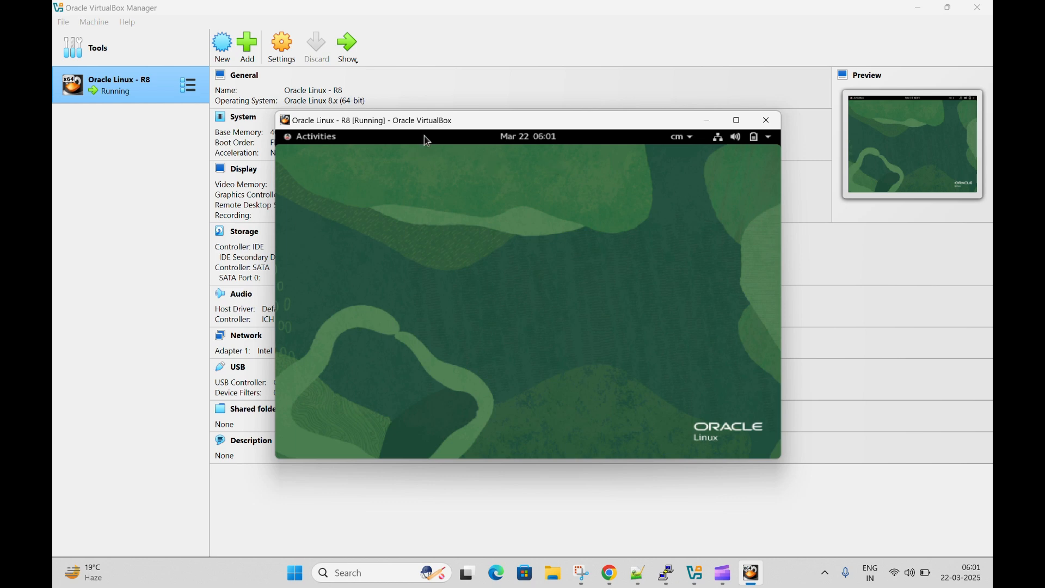
{"action": "mouse_move", "coordinate": [454, 123]}
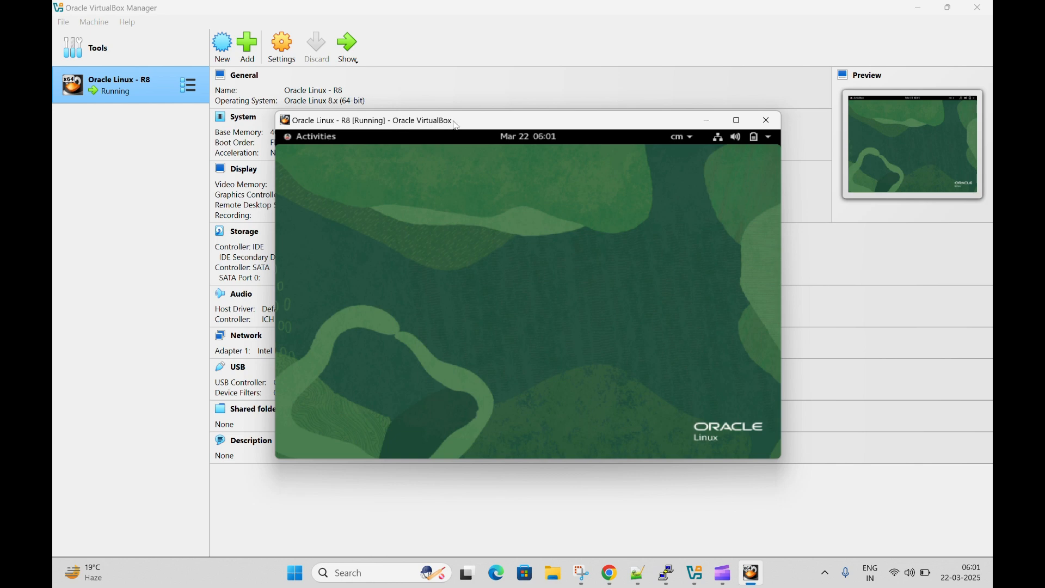
{"action": "mouse_move", "coordinate": [664, 514]}
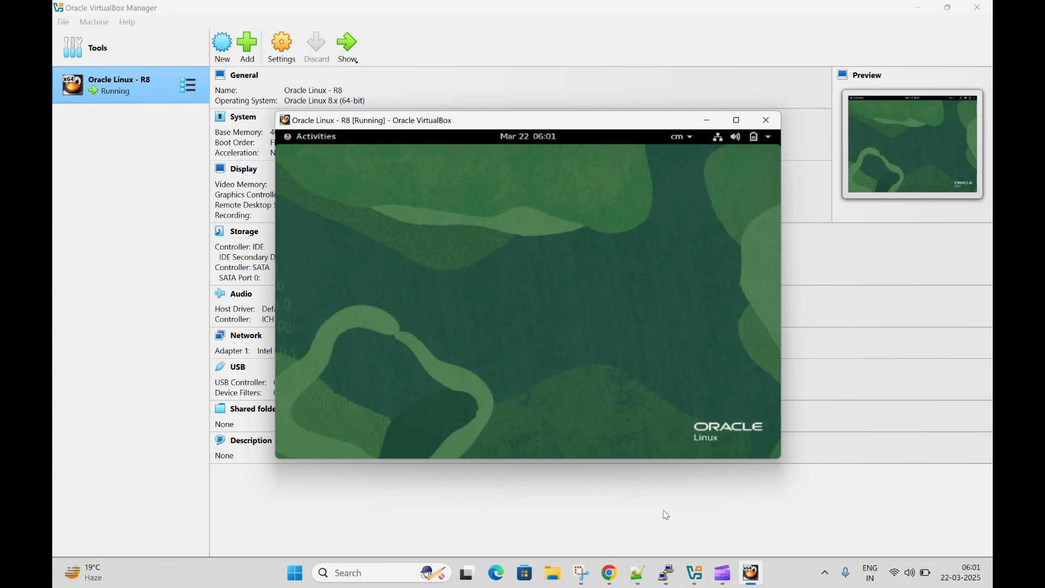
{"action": "mouse_move", "coordinate": [343, 129]}
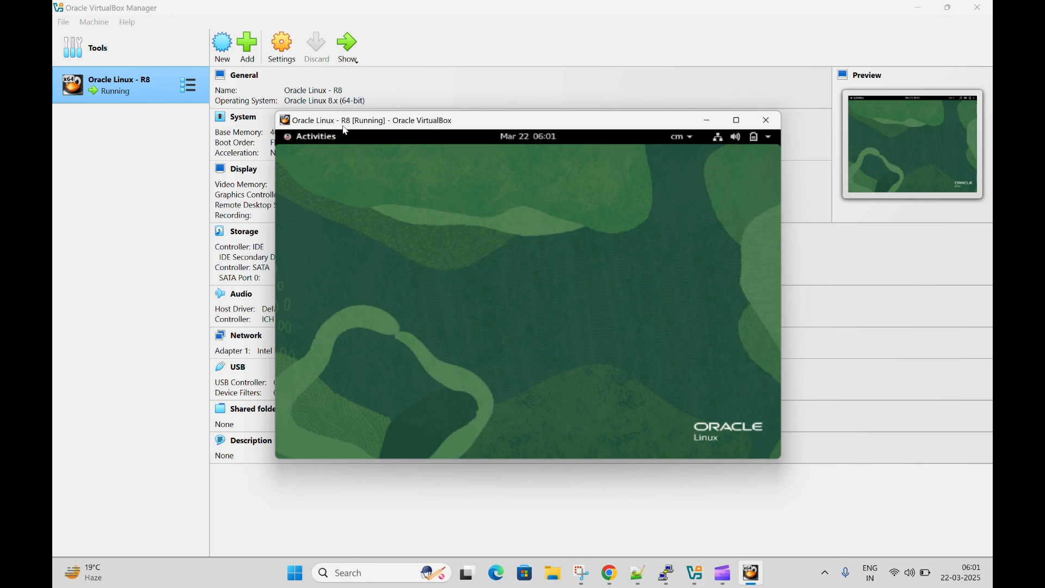
{"action": "mouse_move", "coordinate": [421, 125]}
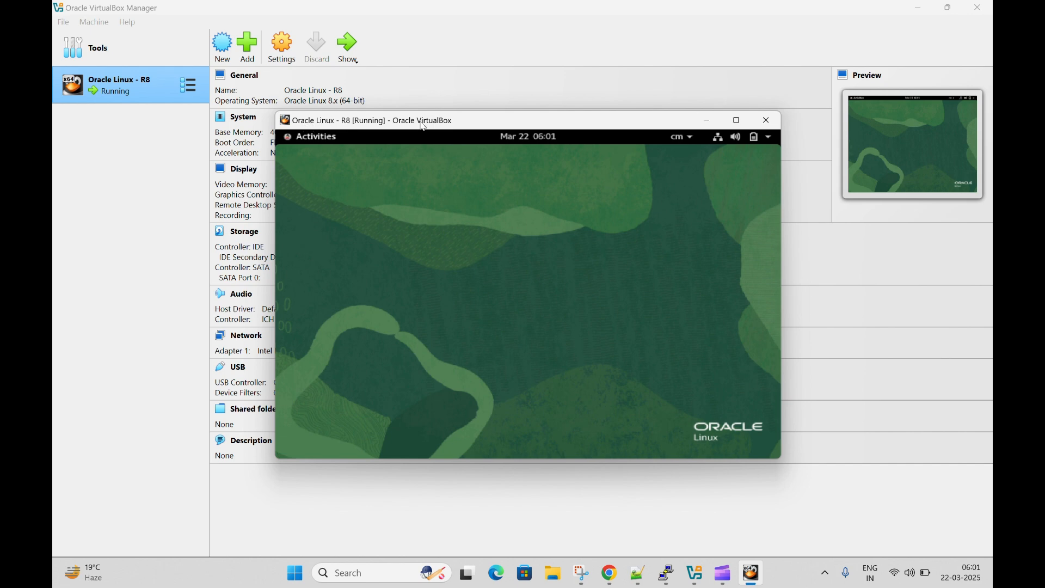
{"action": "mouse_move", "coordinate": [503, 123]}
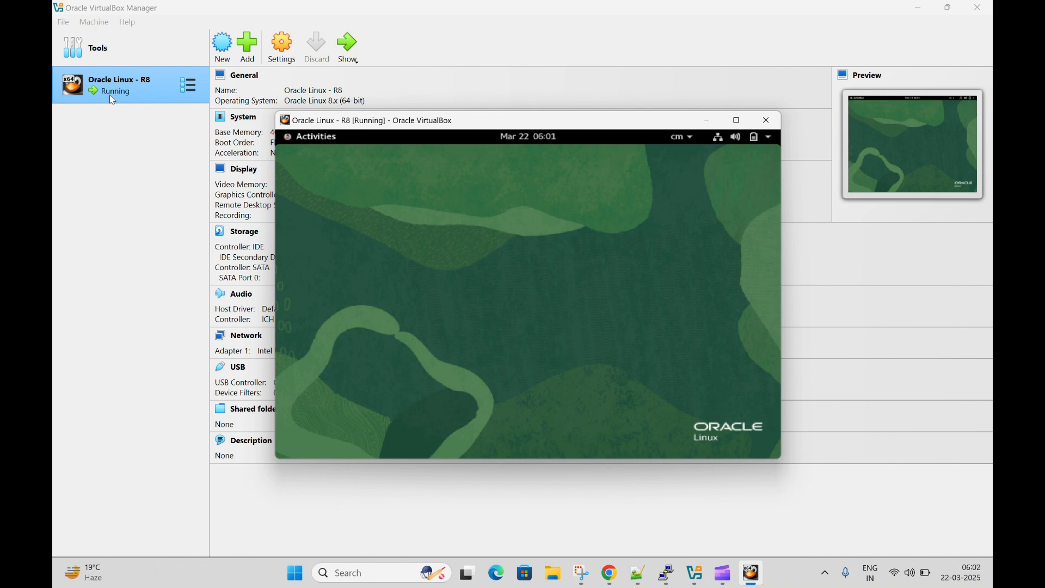
{"action": "mouse_move", "coordinate": [519, 127]}
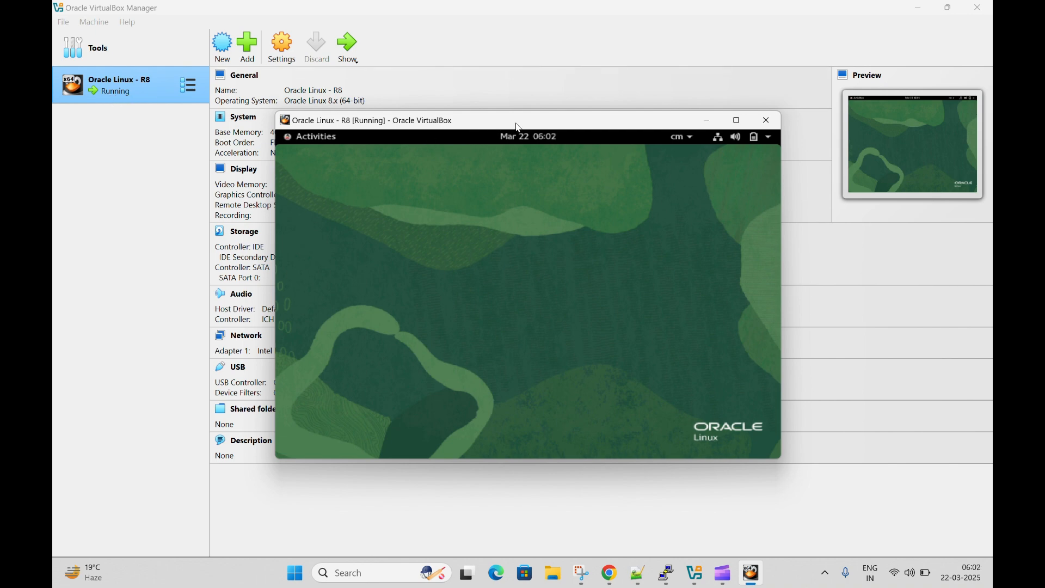
{"action": "mouse_move", "coordinate": [715, 142]}
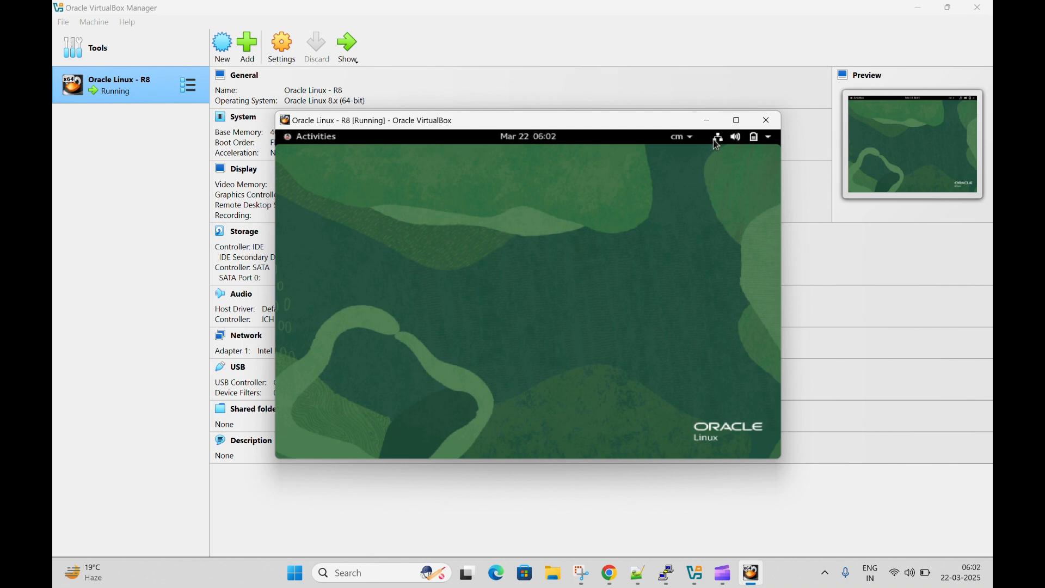
{"action": "mouse_move", "coordinate": [722, 144]}
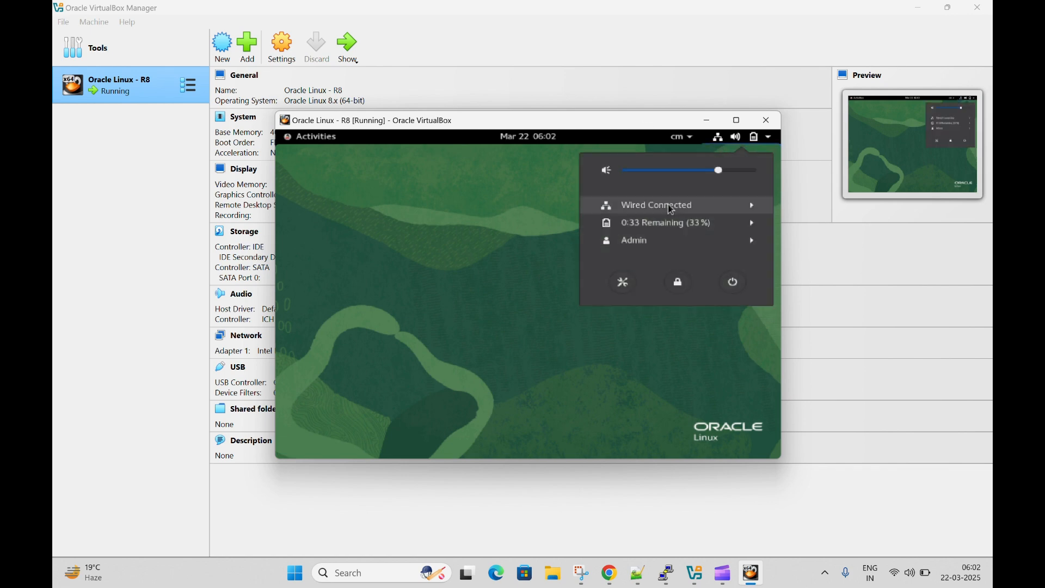
- View the guest's Wired connection details and note its IPv4 address 10.0.2.15
{"action": "left_click", "coordinate": [655, 204]}
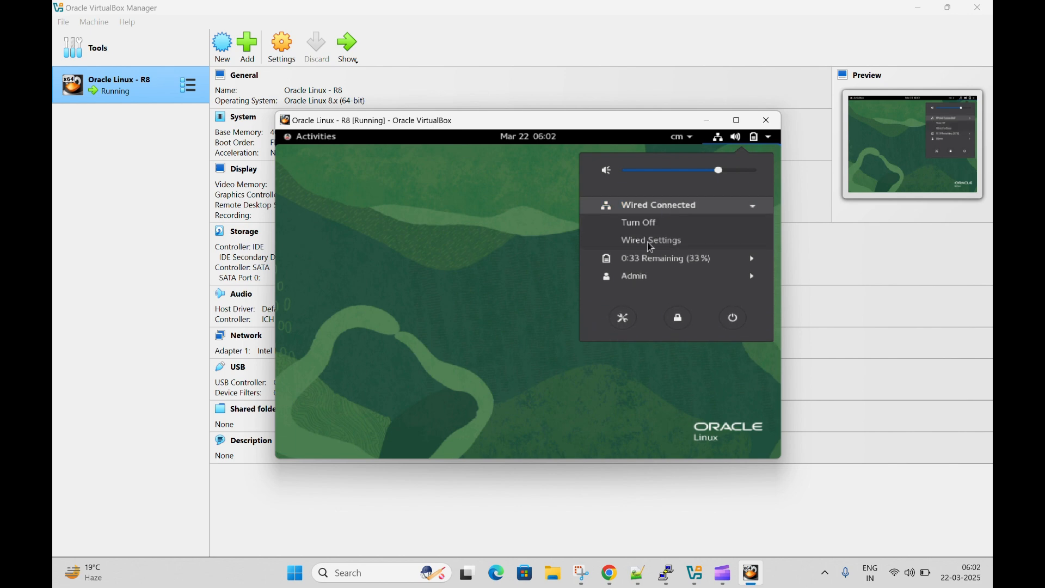
{"action": "left_click", "coordinate": [651, 239]}
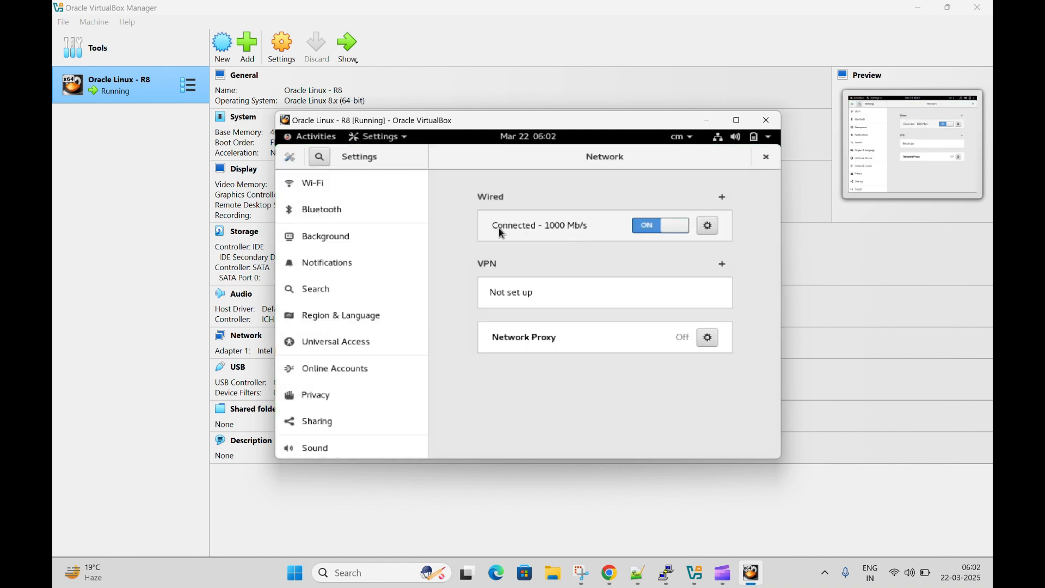
{"action": "mouse_move", "coordinate": [707, 226]}
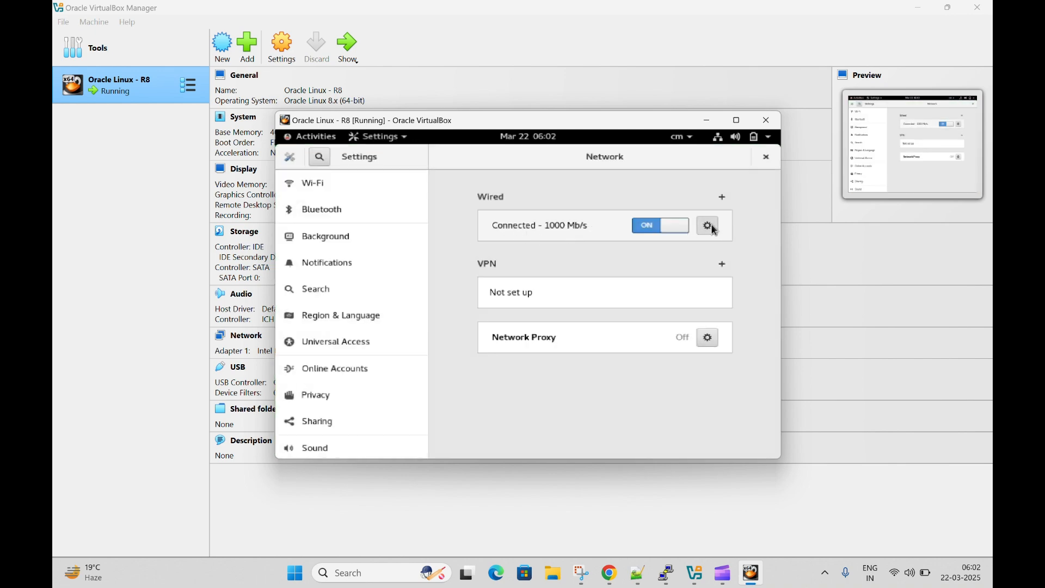
{"action": "left_click", "coordinate": [707, 225]}
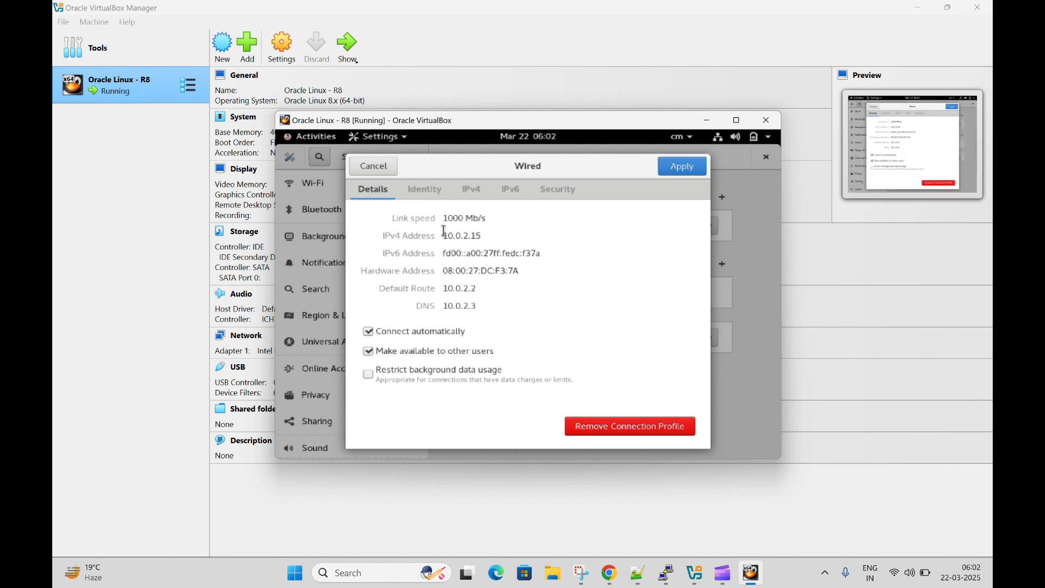
{"action": "double_click", "coordinate": [461, 235]}
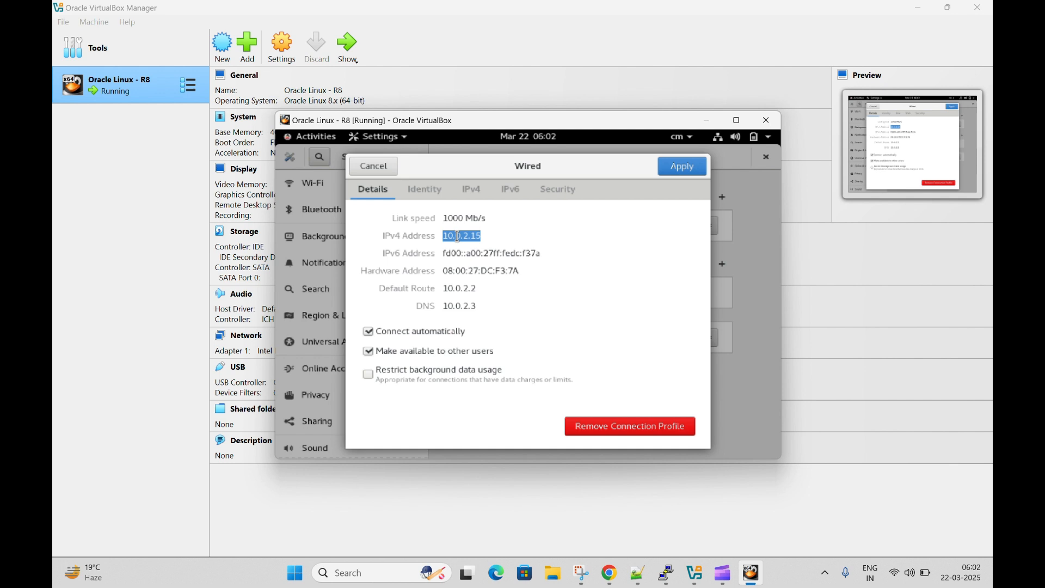
{"action": "left_click", "coordinate": [373, 165]}
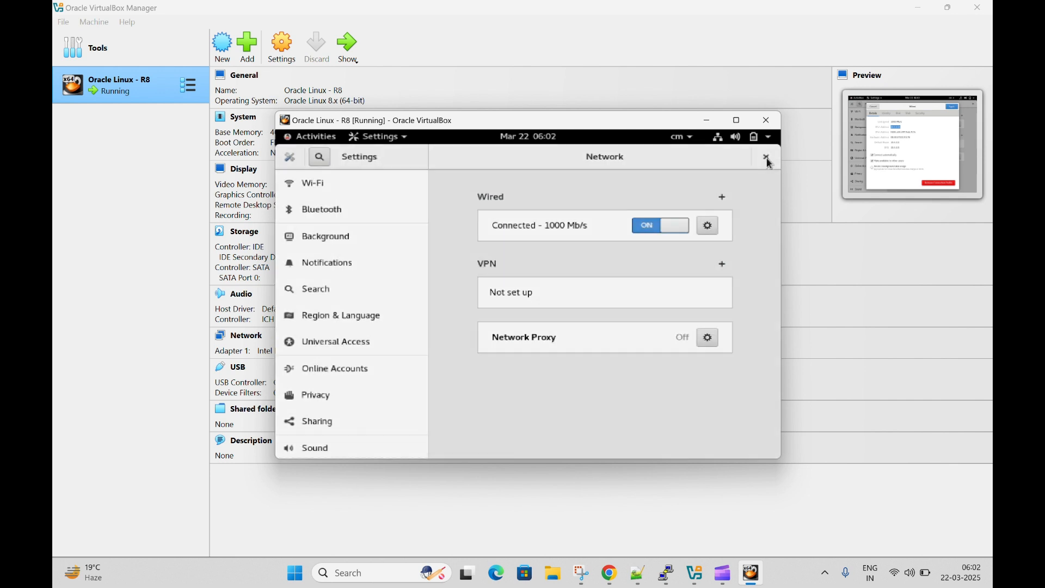
- Leave the guest settings and show the VM's Network page with Adapter 1 on NAT
{"action": "left_click", "coordinate": [766, 159]}
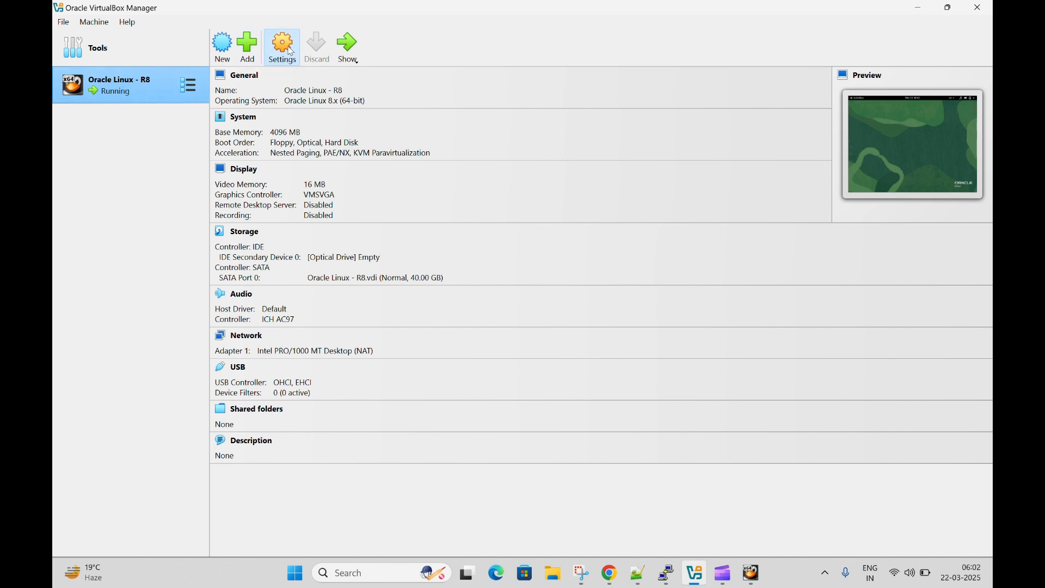
{"action": "left_click", "coordinate": [281, 43]}
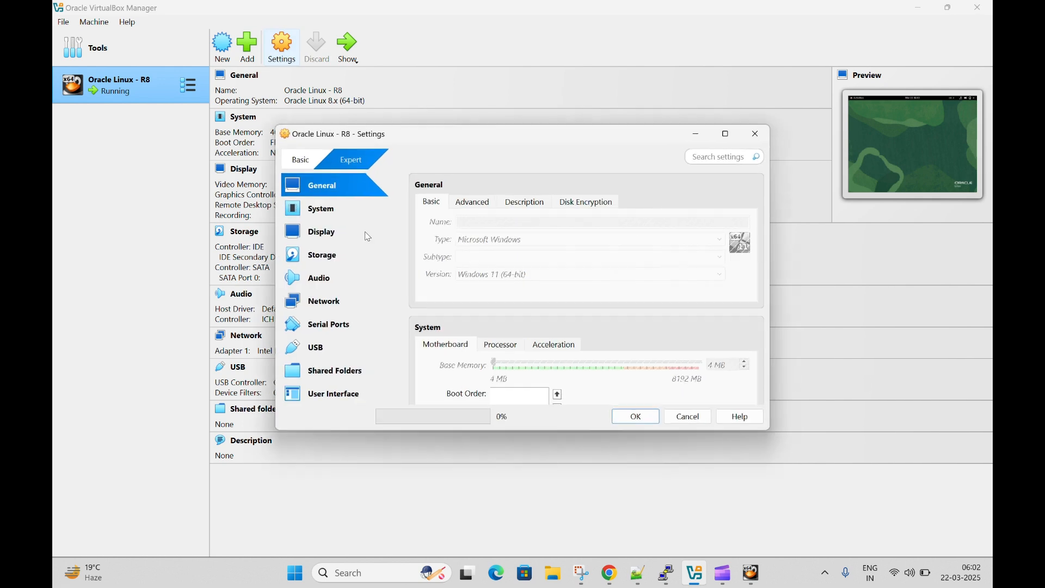
{"action": "left_click", "coordinate": [325, 301]}
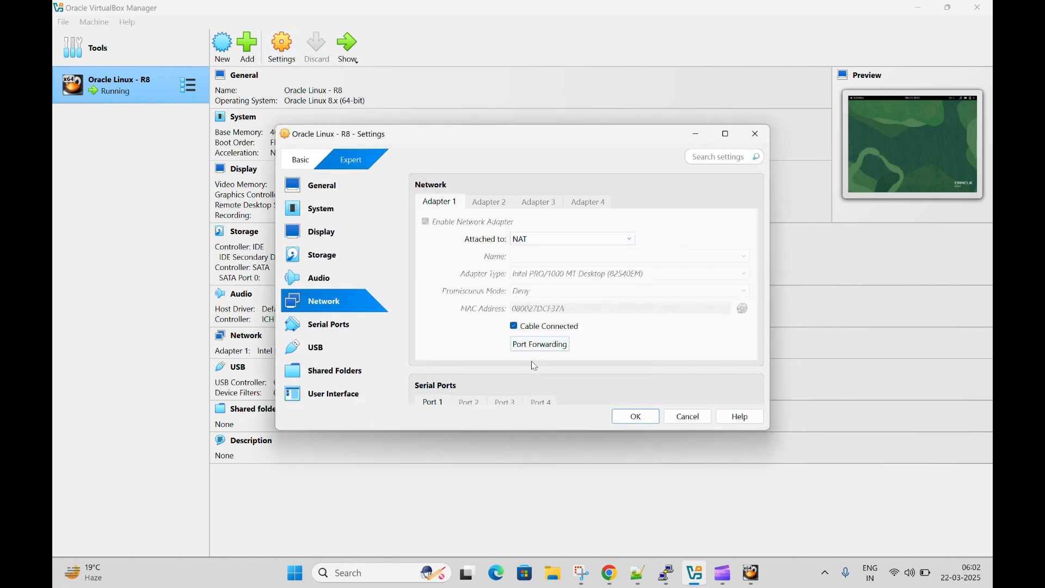
- Keep the single rule TCP 127.0.0.1:2222 to 10.0.2.15:22 and save the network settings
{"action": "left_click", "coordinate": [539, 344]}
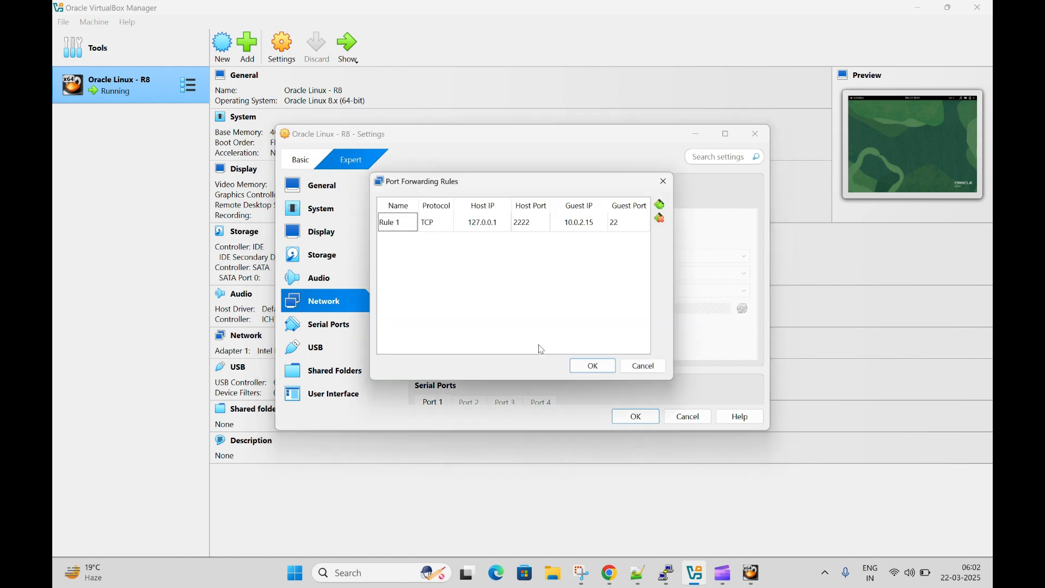
{"action": "left_click_drag", "start_coordinate": [420, 181], "coordinate": [430, 178]}
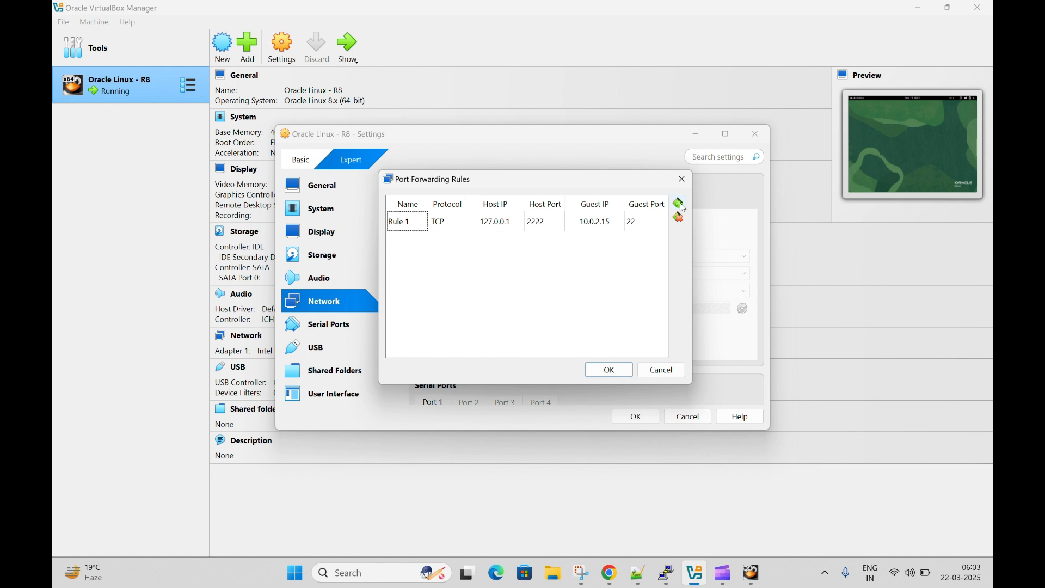
{"action": "left_click", "coordinate": [677, 204]}
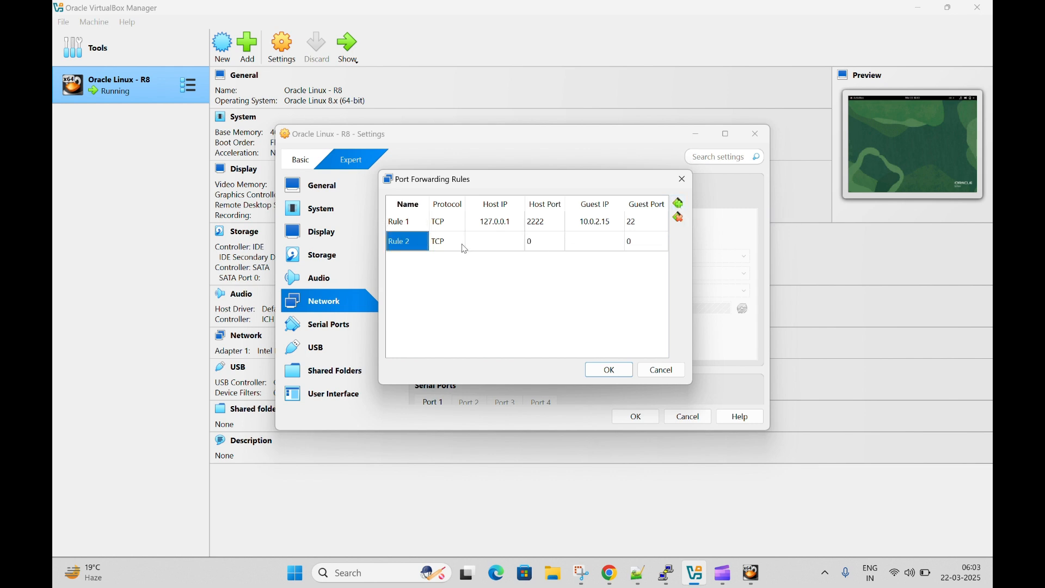
{"action": "mouse_move", "coordinate": [584, 257]}
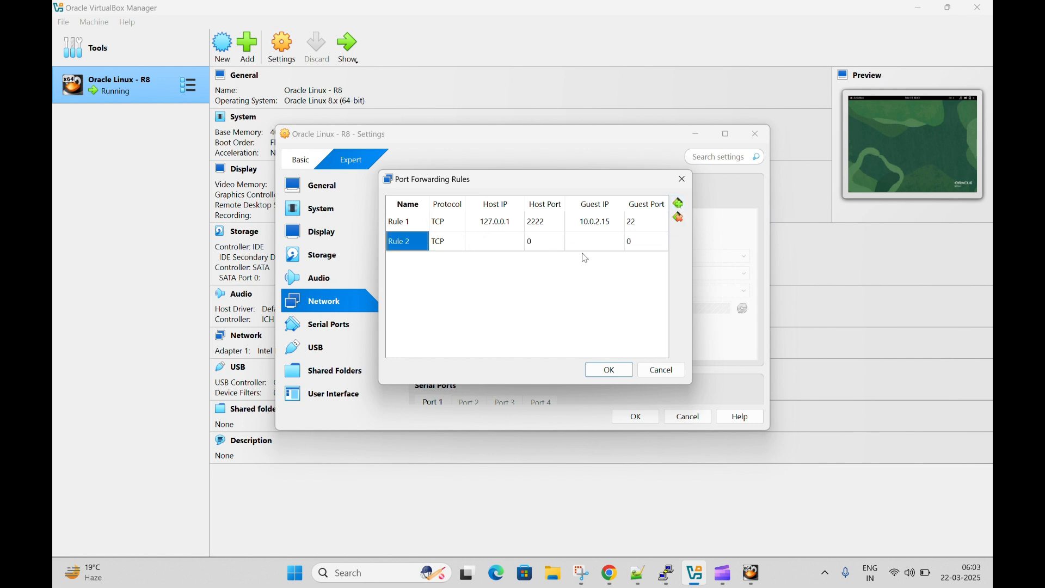
{"action": "mouse_move", "coordinate": [661, 226]}
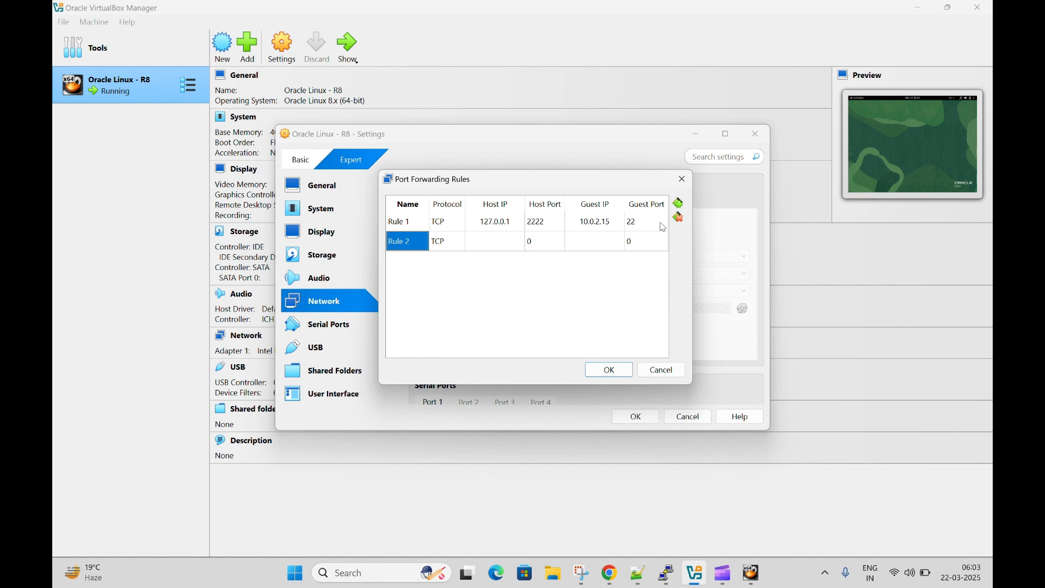
{"action": "left_click", "coordinate": [677, 217]}
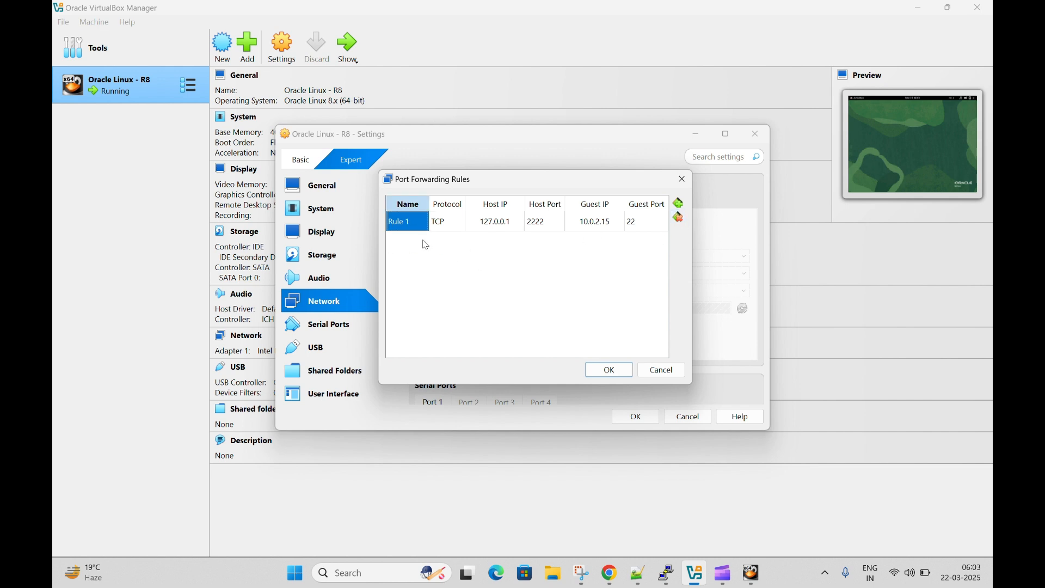
{"action": "mouse_move", "coordinate": [490, 230]}
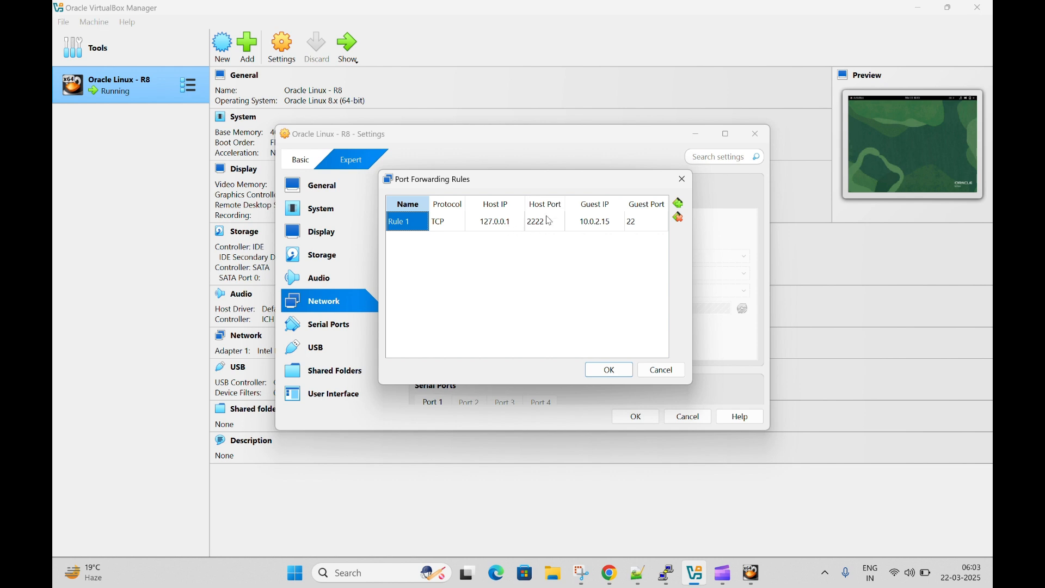
{"action": "mouse_move", "coordinate": [538, 233]}
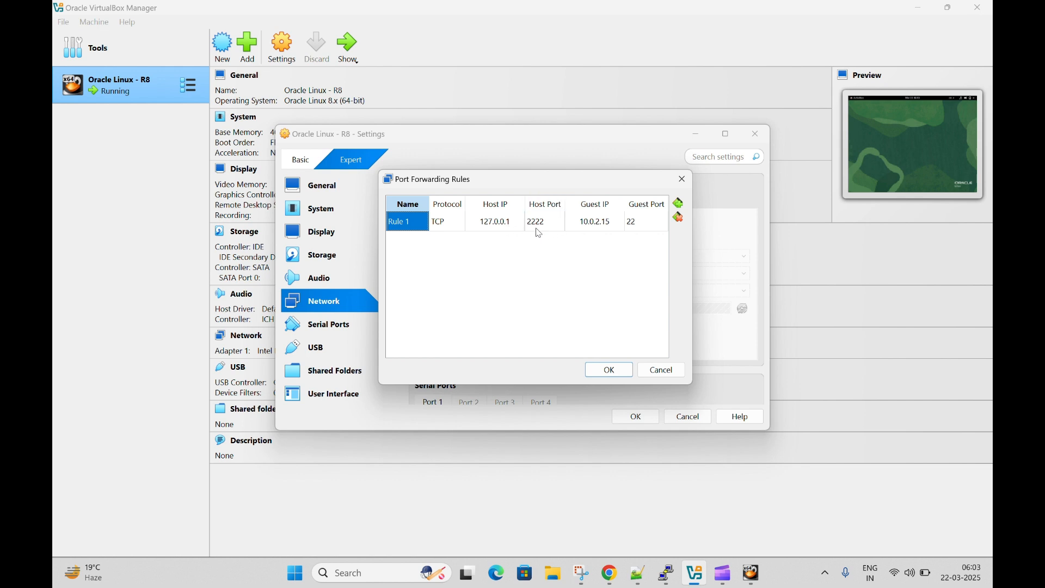
{"action": "mouse_move", "coordinate": [605, 229]}
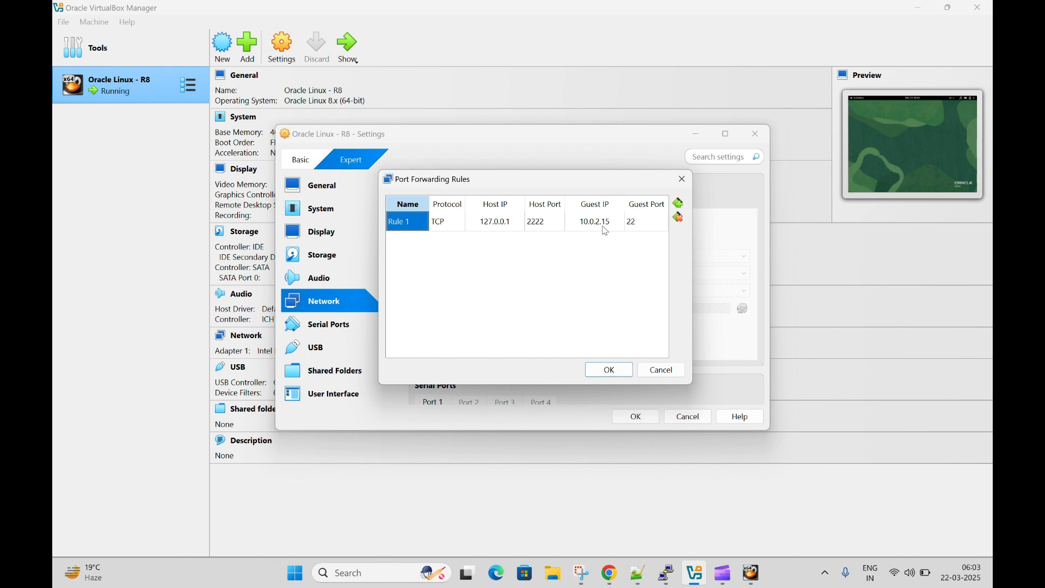
{"action": "mouse_move", "coordinate": [640, 231]}
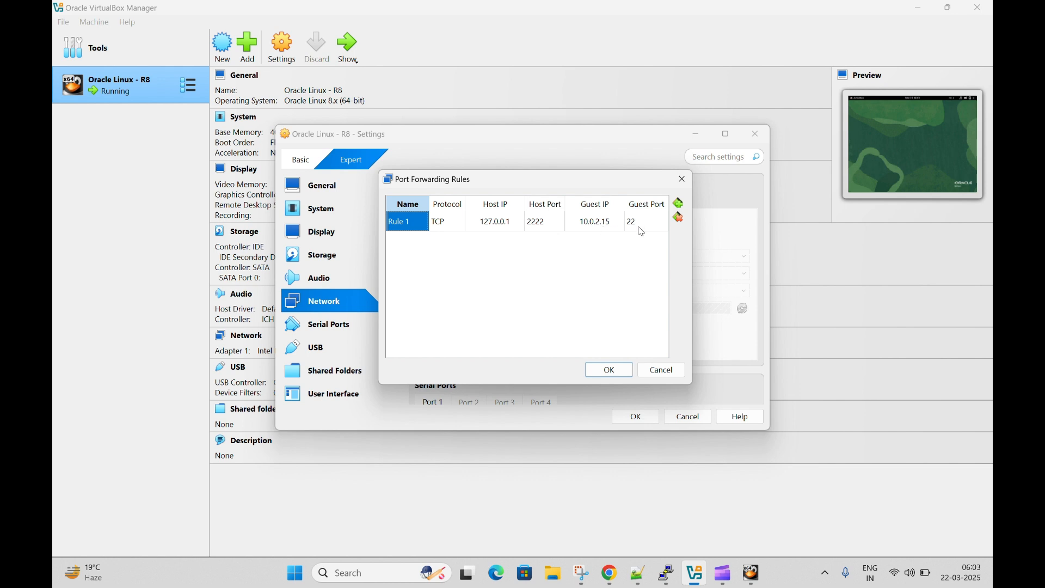
{"action": "left_click", "coordinate": [607, 369]}
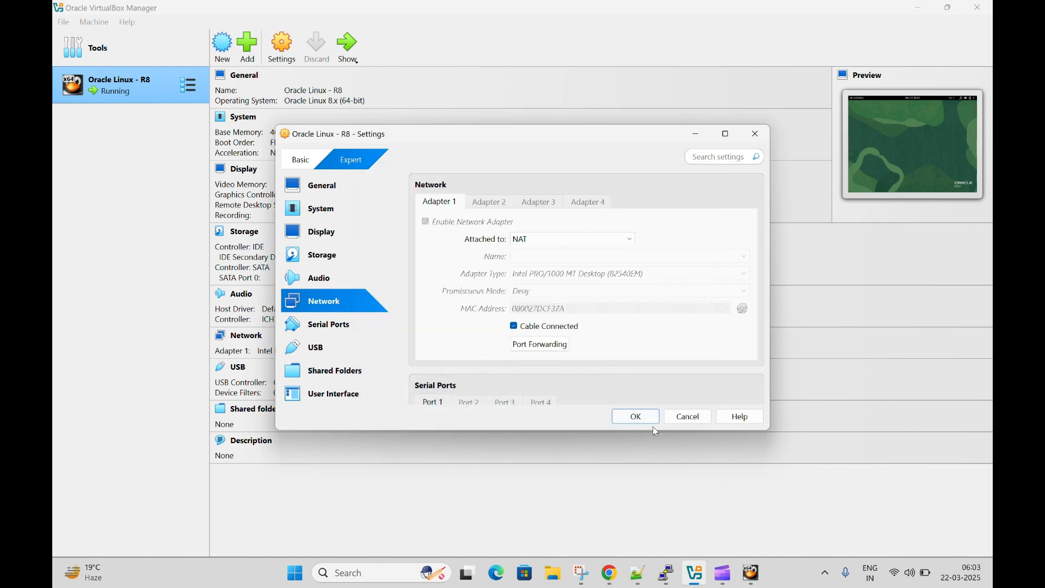
{"action": "left_click", "coordinate": [635, 416]}
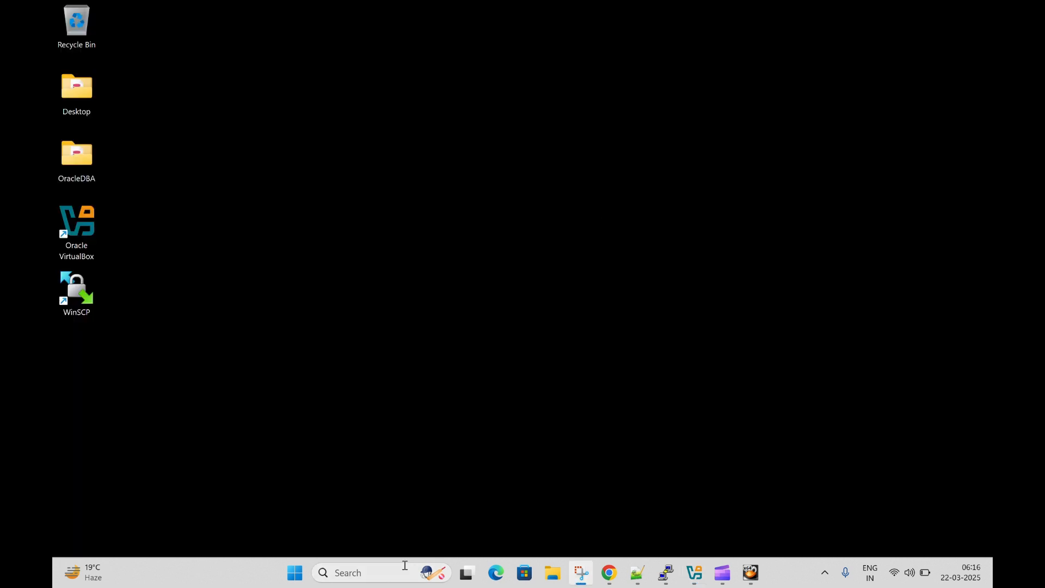
- Launch MobaXterm via Windows search 'moba' while glancing at the Chrome tutorial
{"action": "type", "text": "moba"}
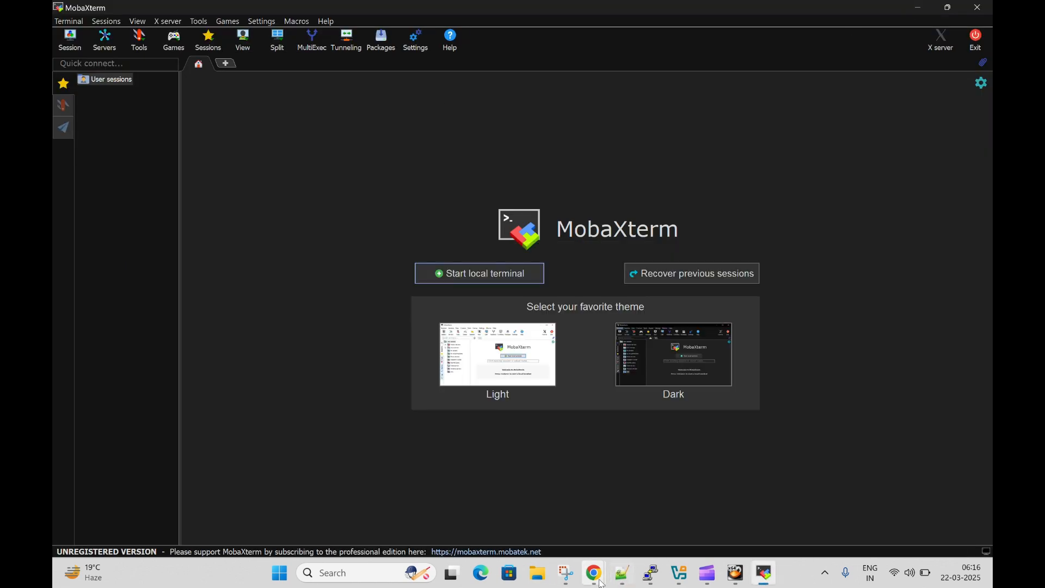
{"action": "left_click", "coordinate": [592, 573]}
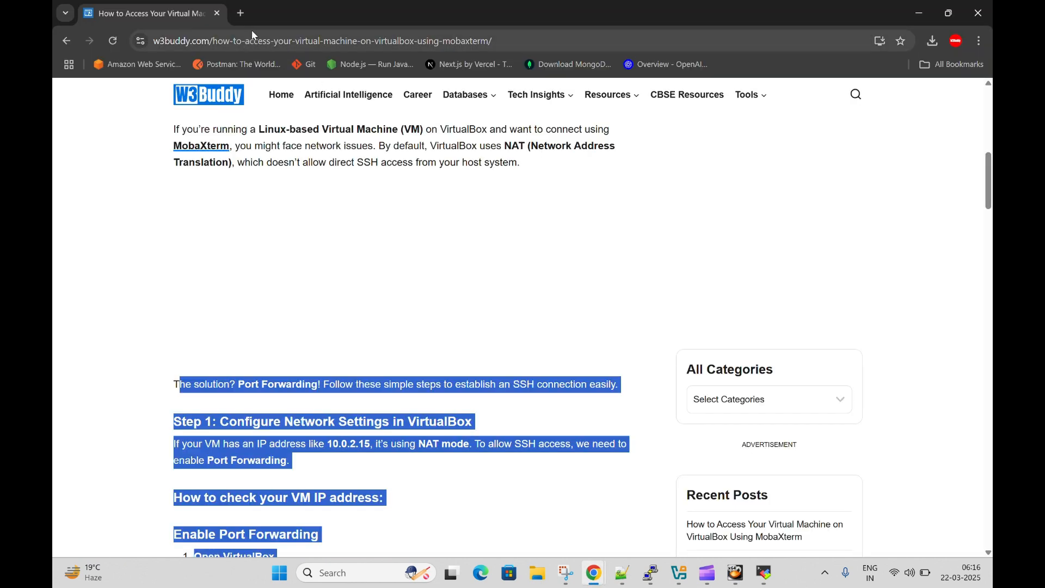
{"action": "left_click", "coordinate": [240, 14]}
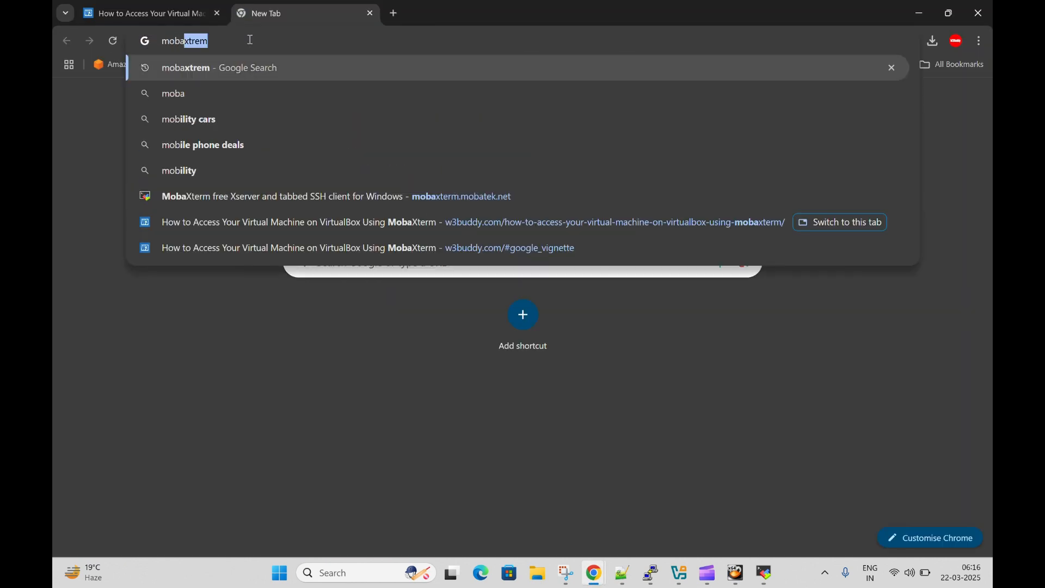
{"action": "key", "text": "Return"}
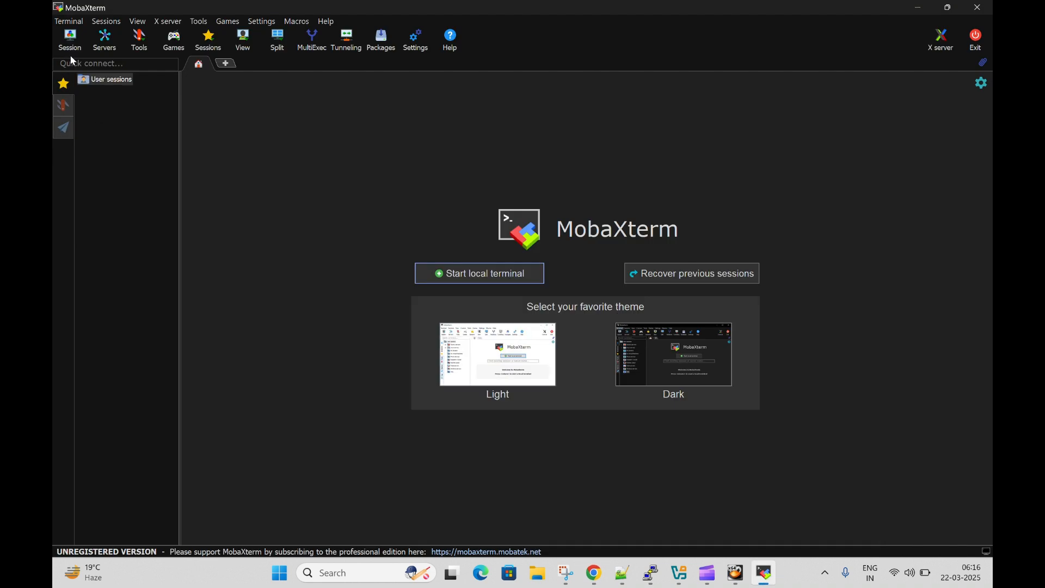
- Start a new SSH session form and check the tutorial for host IP 127.0.0.1
{"action": "left_click", "coordinate": [70, 41]}
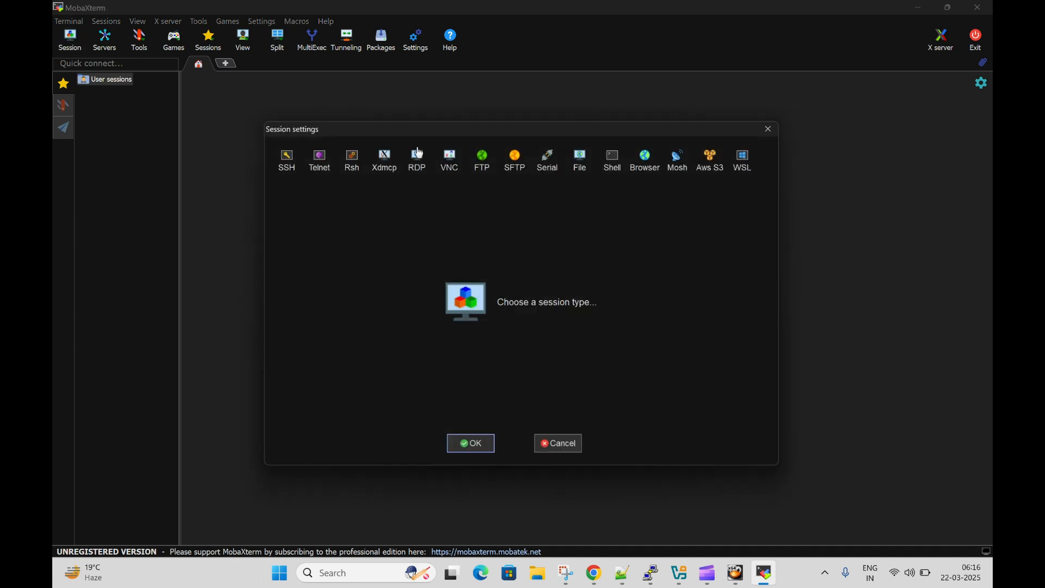
{"action": "left_click", "coordinate": [286, 157]}
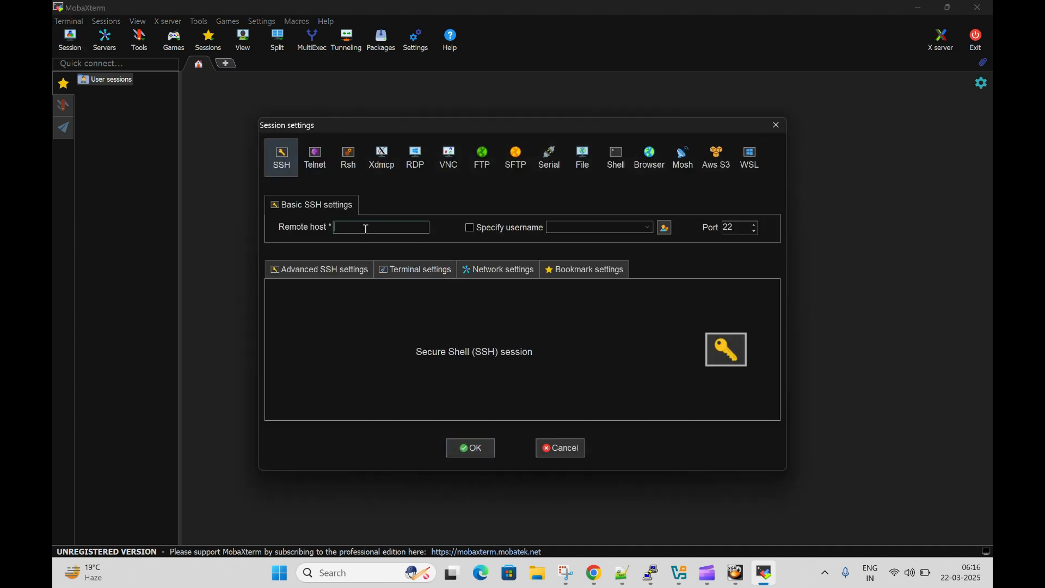
{"action": "mouse_move", "coordinate": [593, 573]}
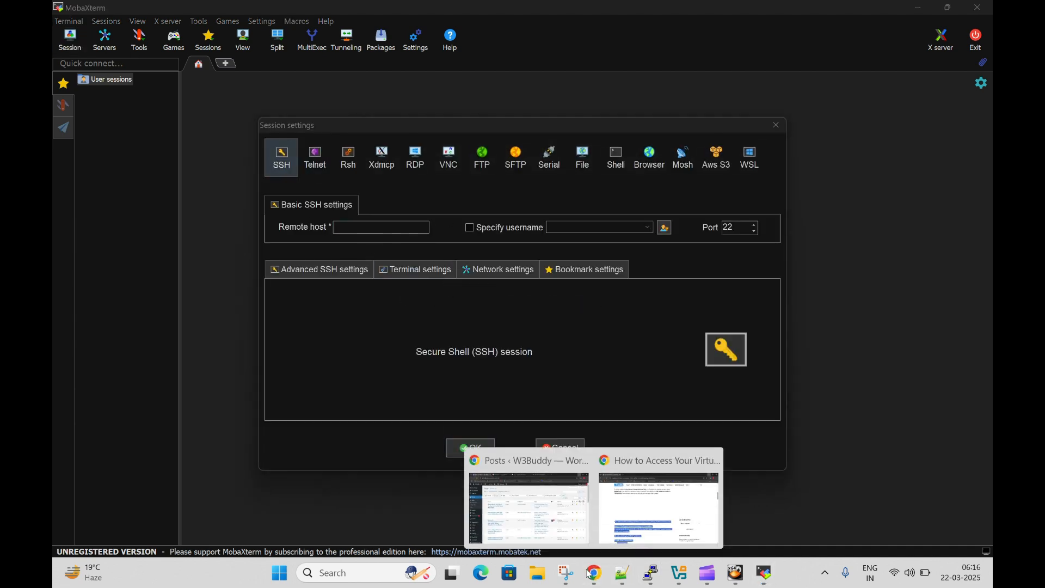
{"action": "left_click", "coordinate": [657, 503]}
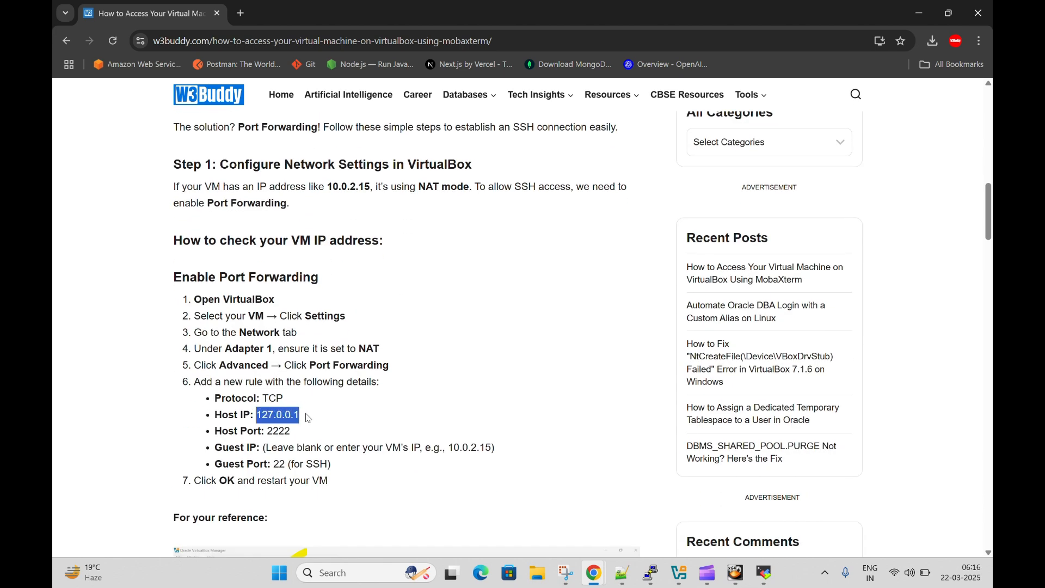
{"action": "mouse_move", "coordinate": [366, 239]}
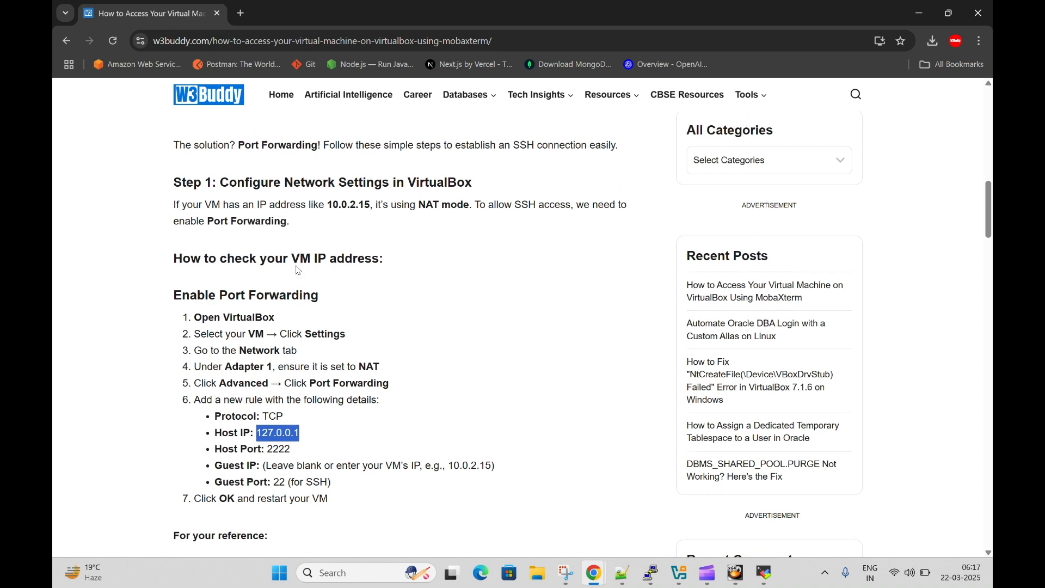
{"action": "scroll", "scroll_direction": "down", "scroll_amount": 3}
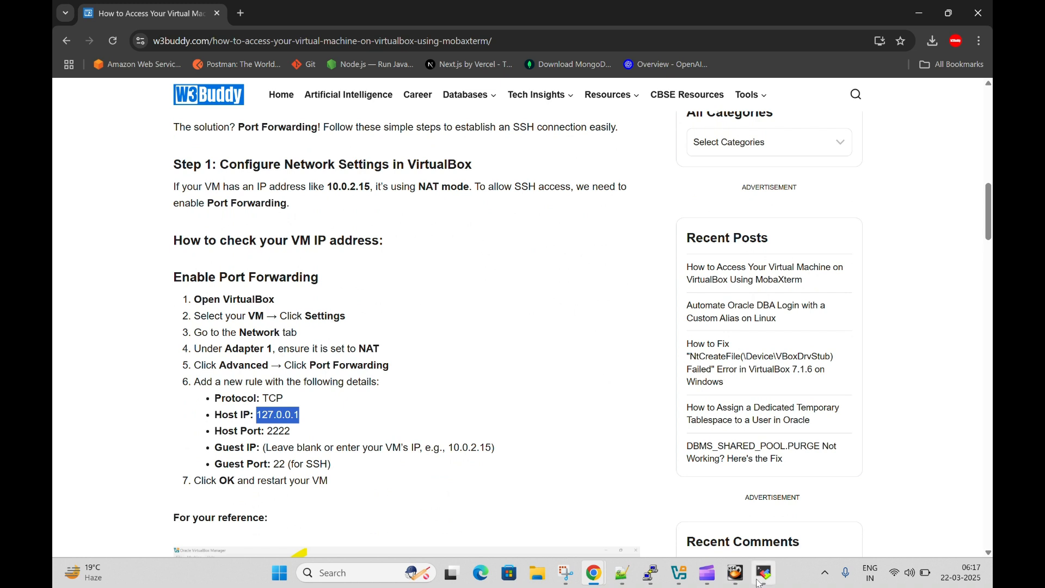
{"action": "left_click", "coordinate": [762, 577]}
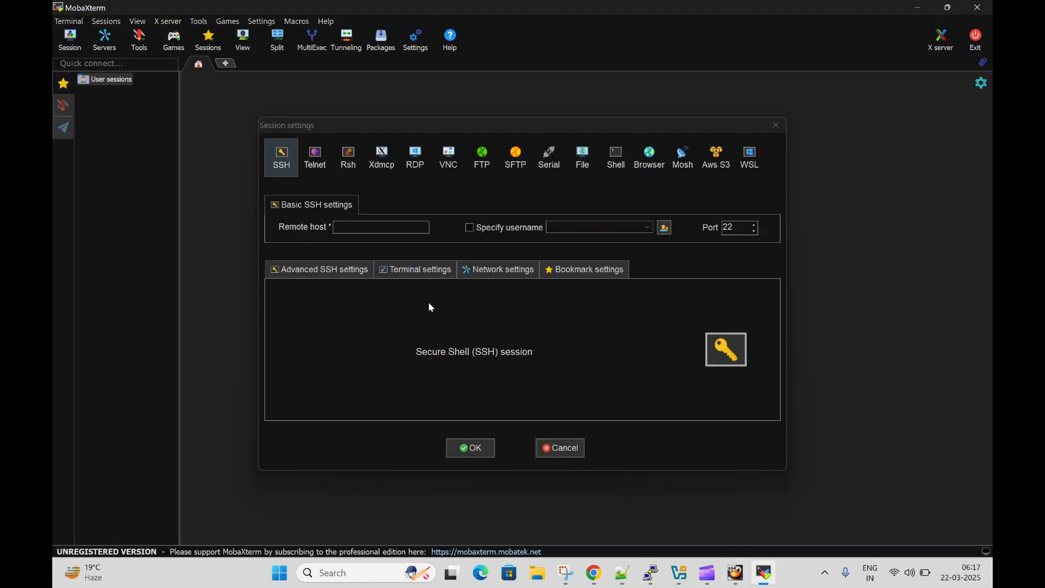
- Connect the SSH session to 127.0.0.1 on port 2222 as root
{"action": "type", "text": "127.0.0.1"}
{"action": "type", "text": "22"}
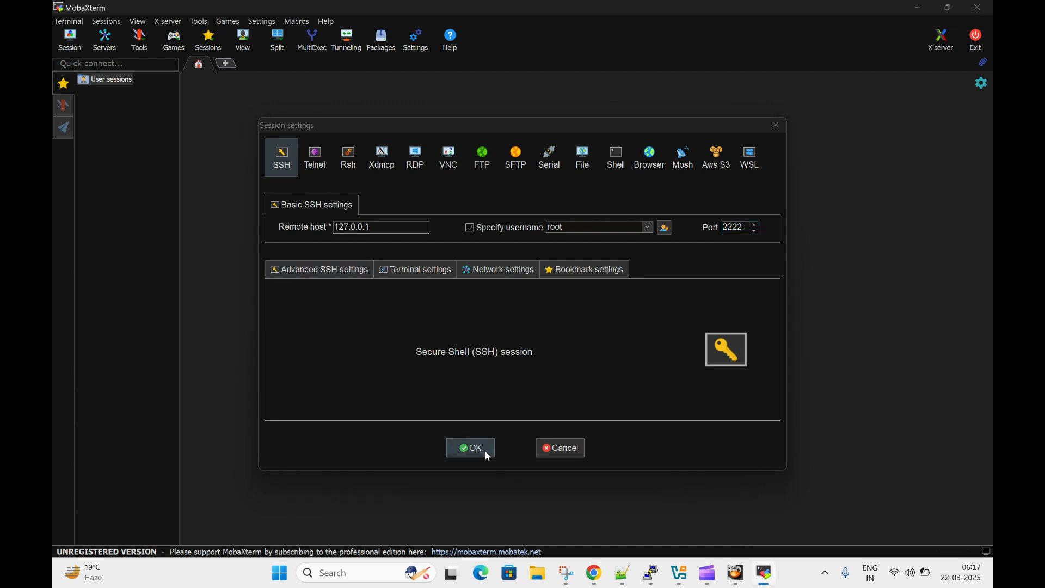
{"action": "left_click", "coordinate": [470, 447]}
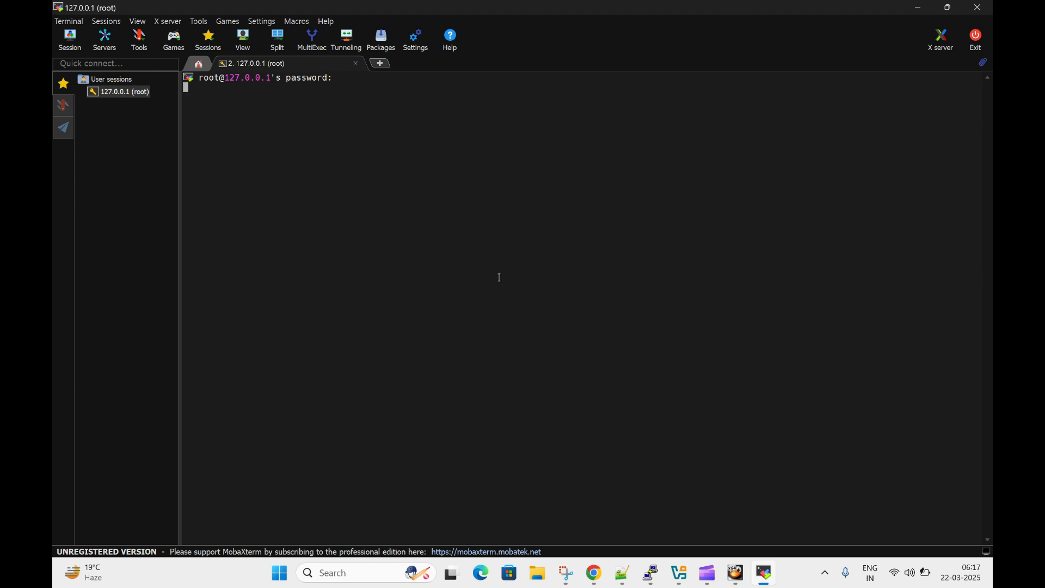
- Log in with the root password and run uname -a, reporting Linux vbox 5.15.0 x86_64
{"action": "key", "text": "Return"}
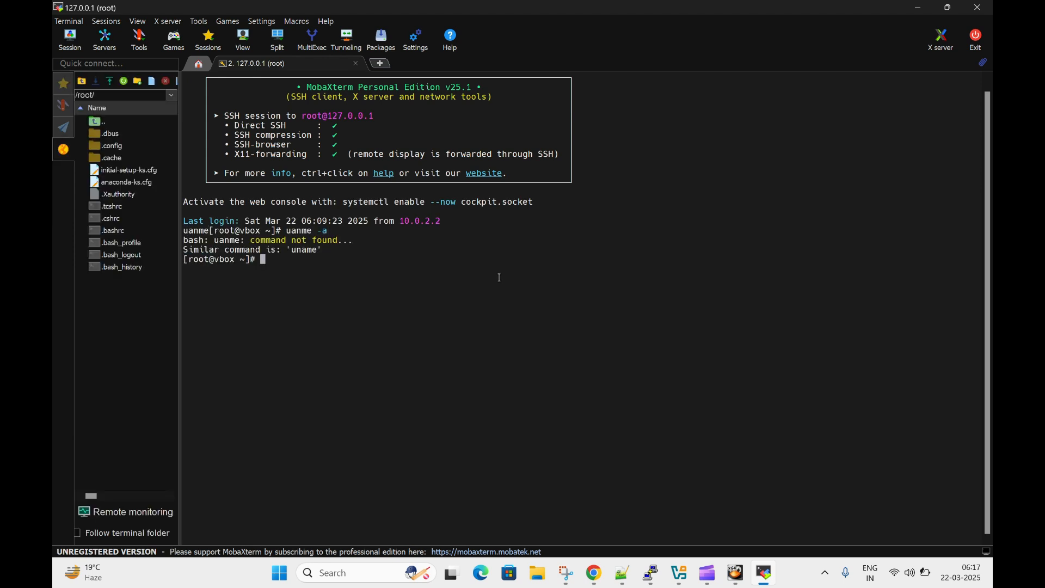
{"action": "key", "text": "Return"}
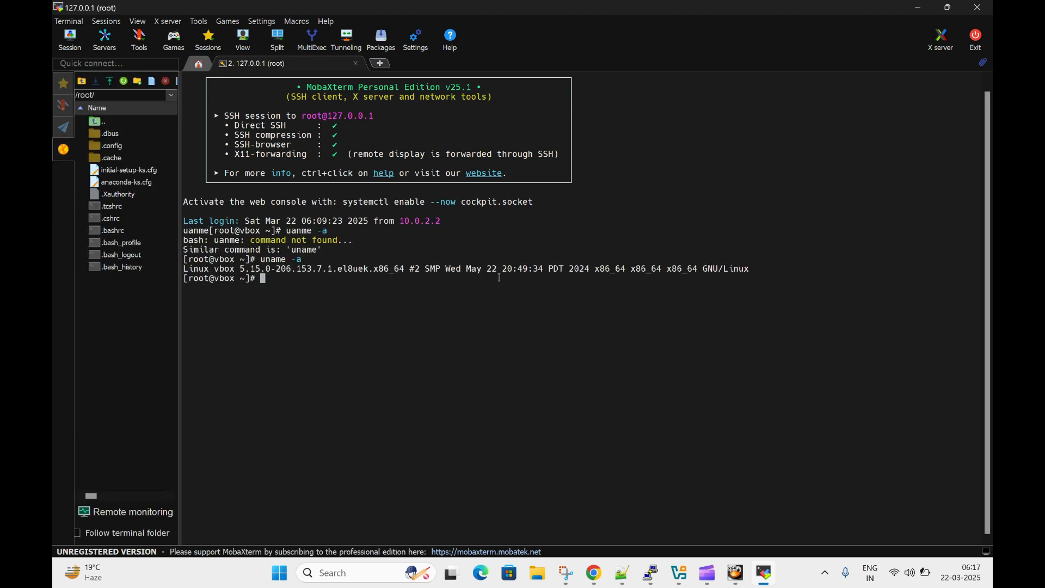